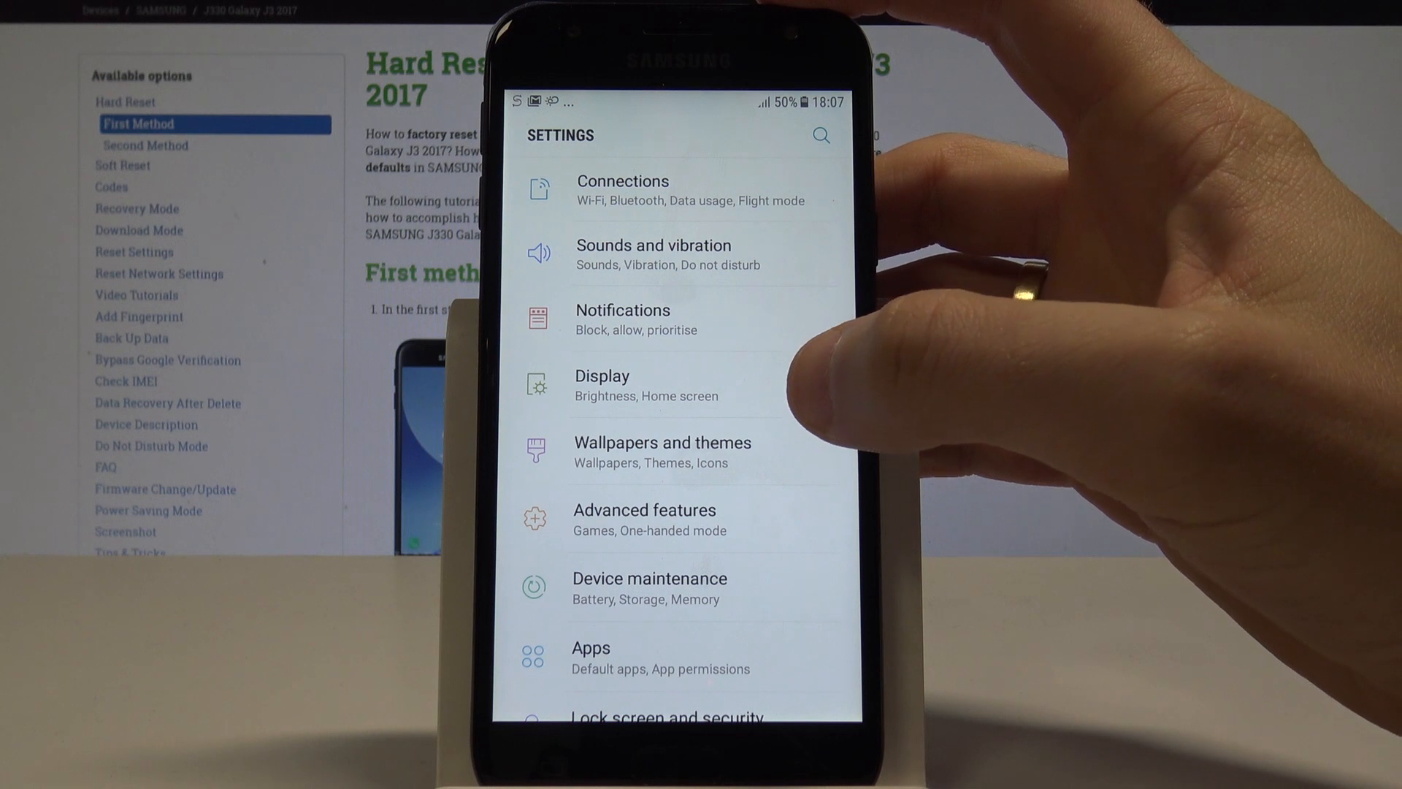
Go to General management > Reset > Reset settings in the Settings app
scroll("down", 3)
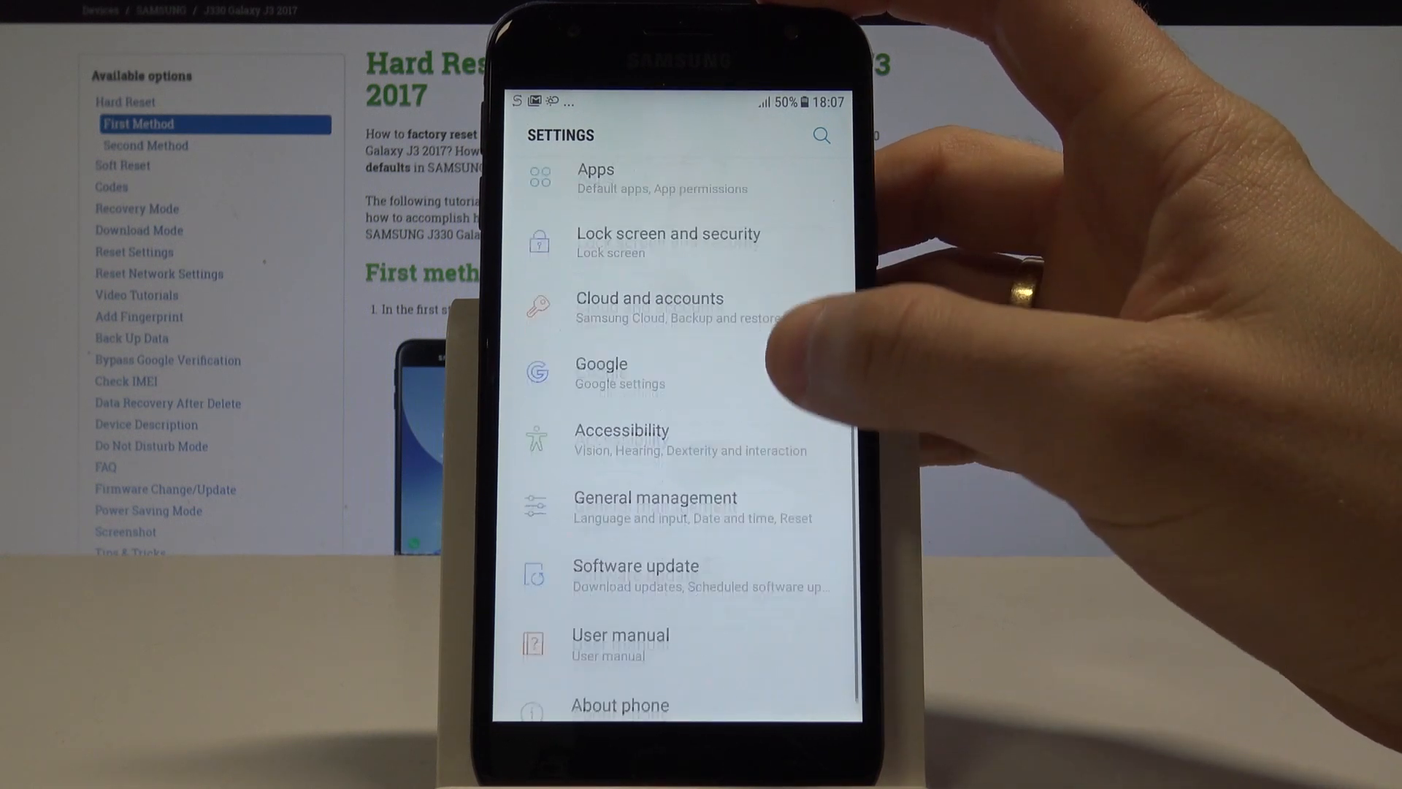
left_click(655, 507)
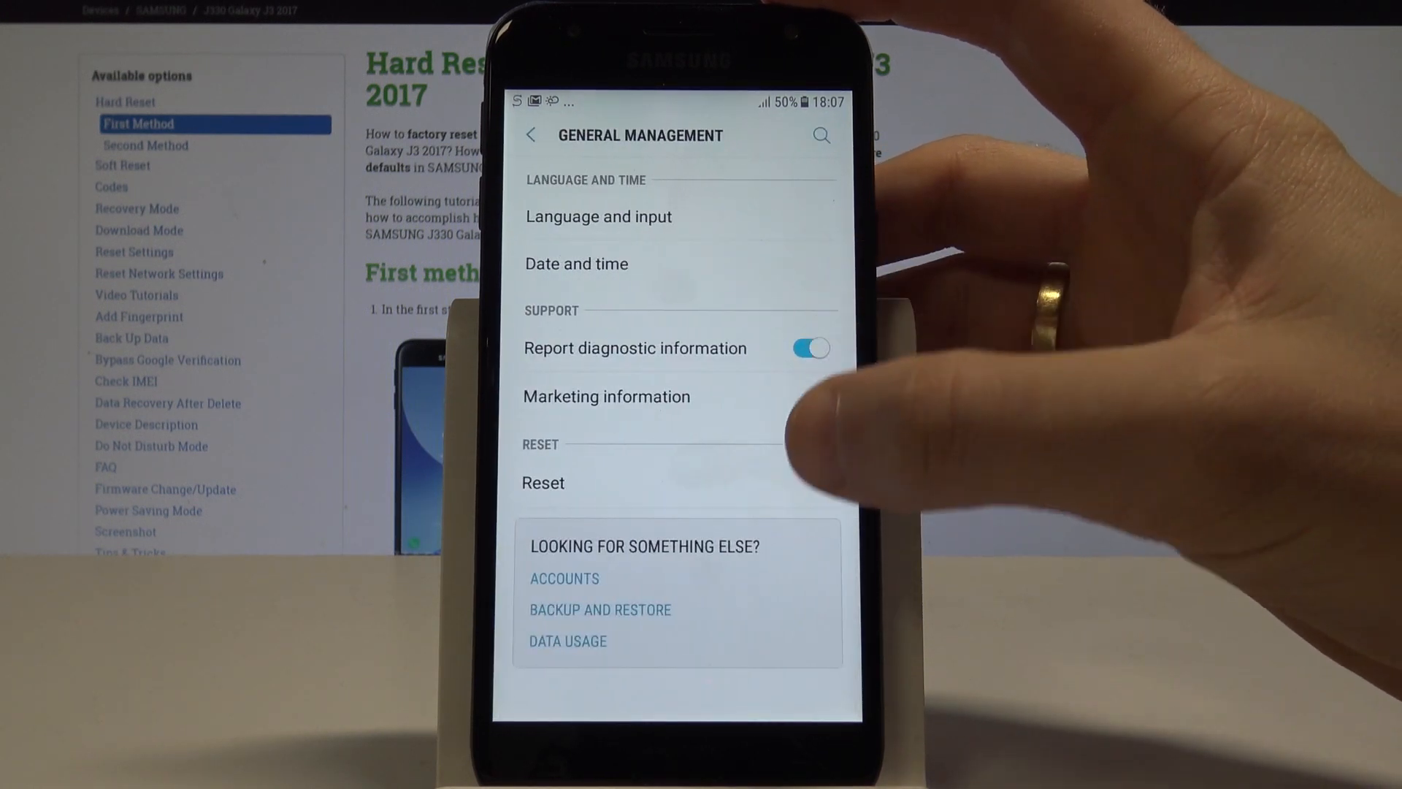
left_click(542, 482)
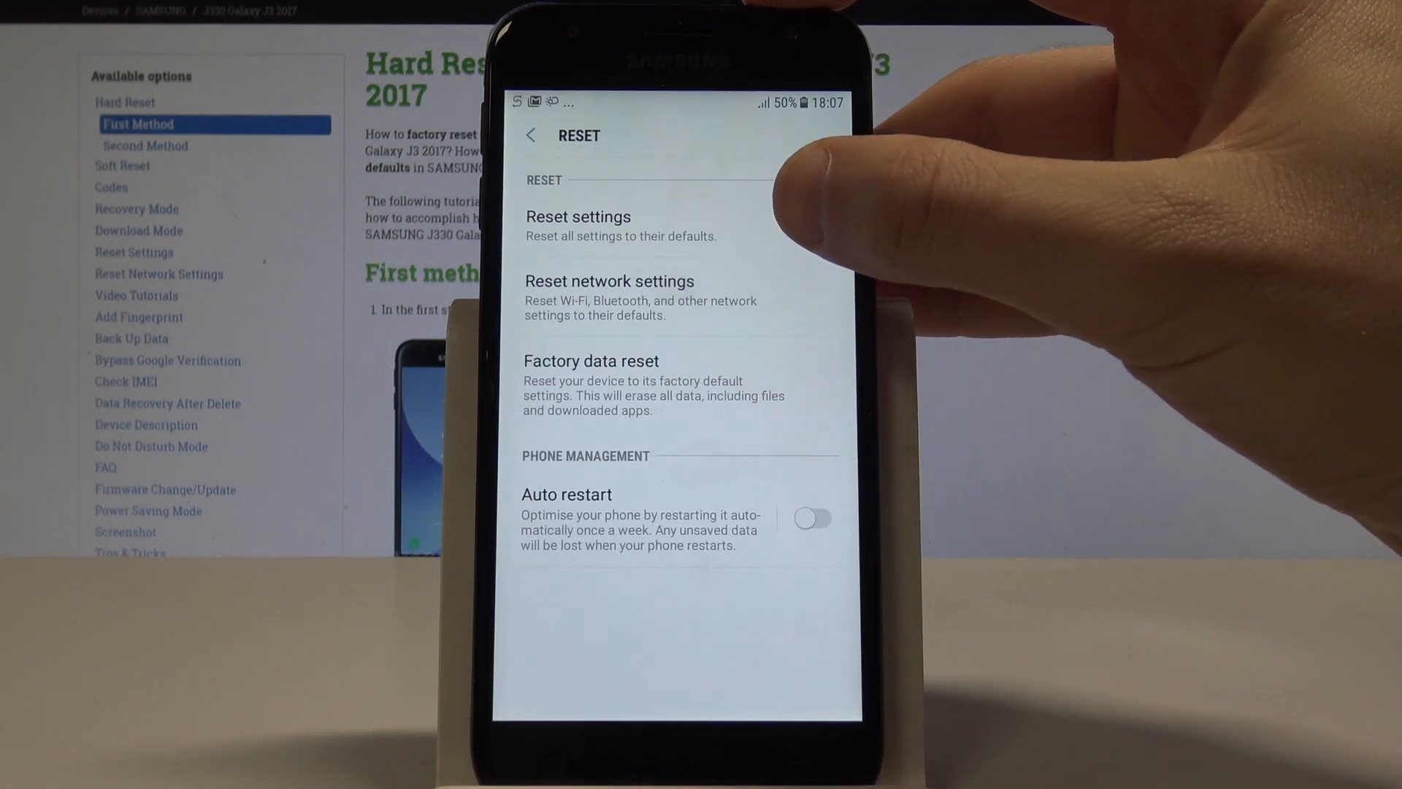
left_click(578, 216)
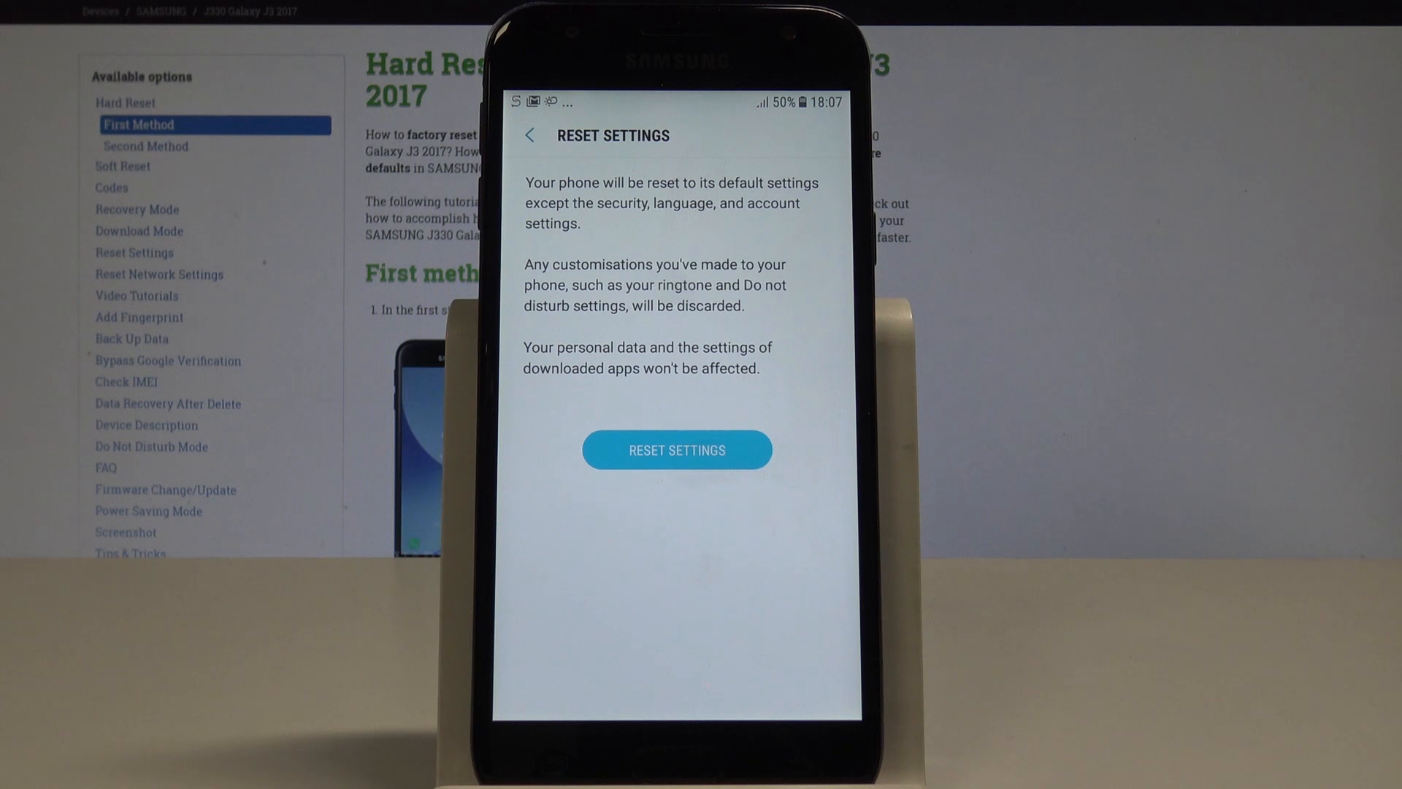
Accept both RESET SETTINGS confirmations so the phone restarts with default settings
left_click(677, 449)
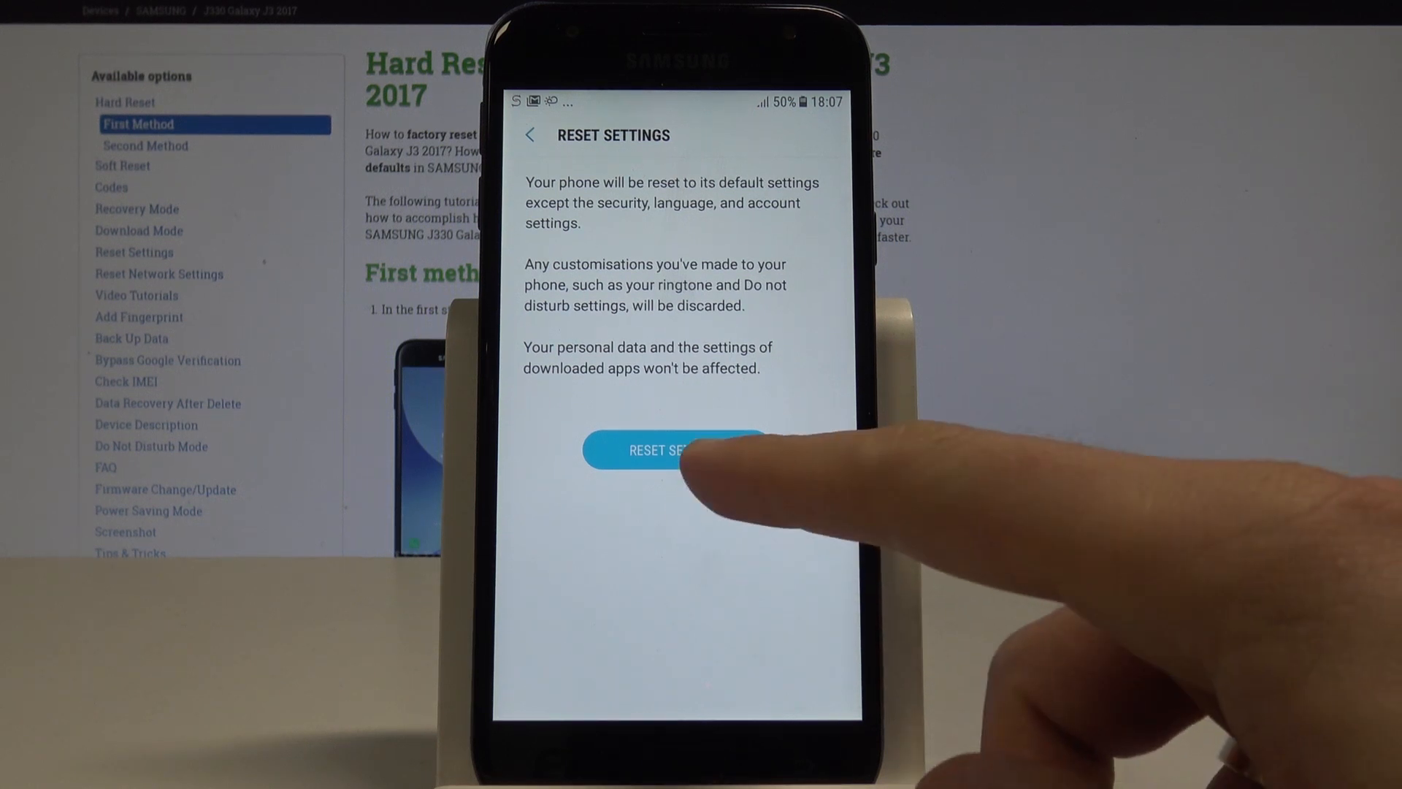
left_click(673, 450)
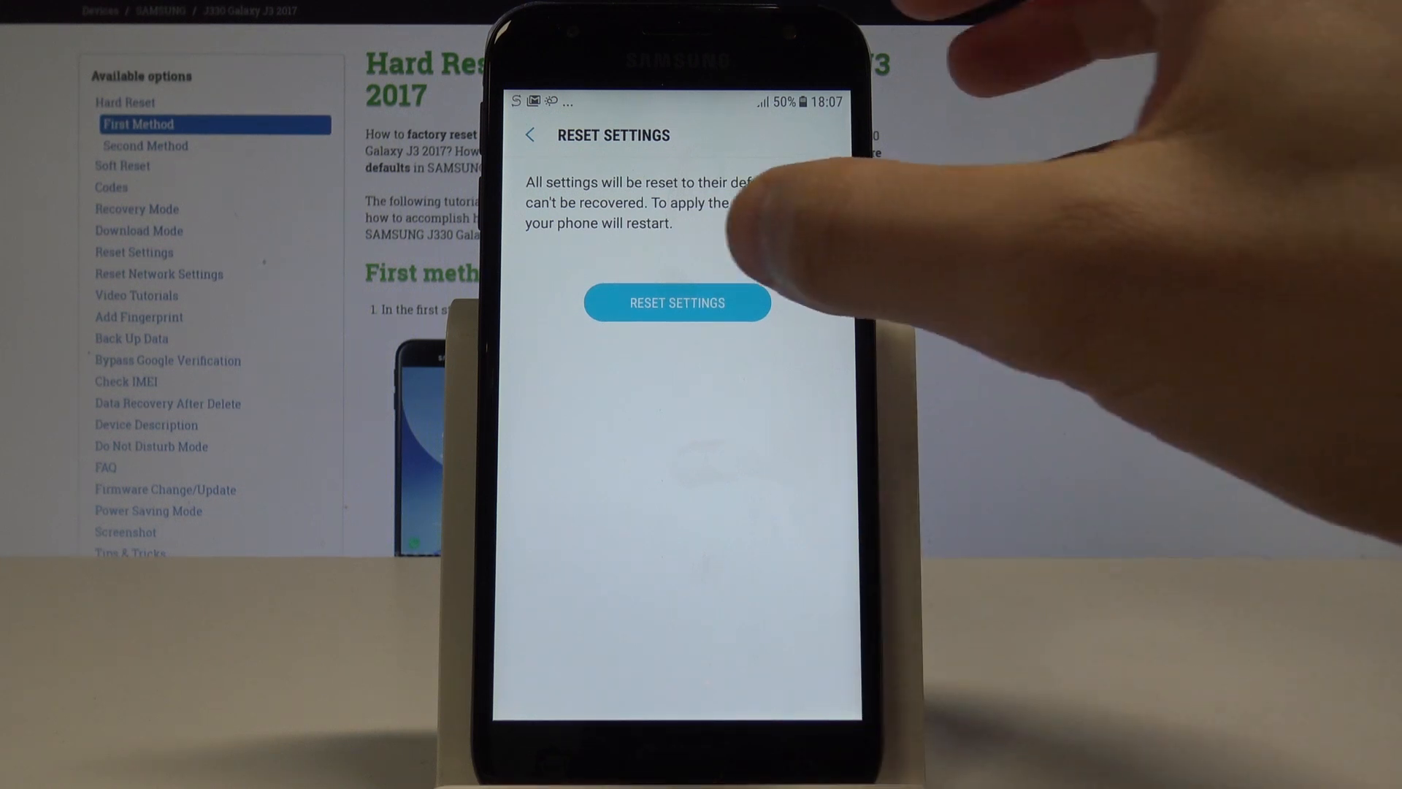
left_click(677, 302)
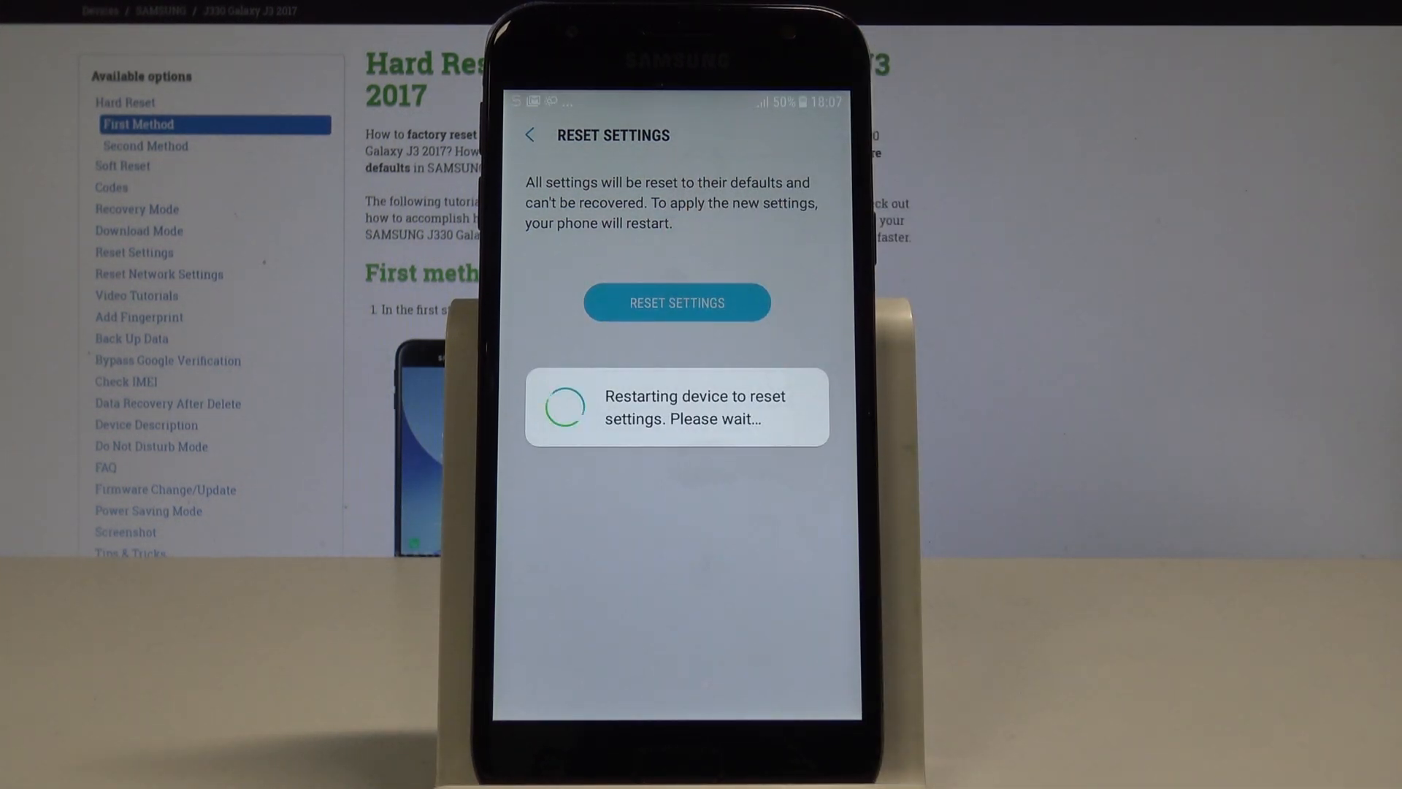